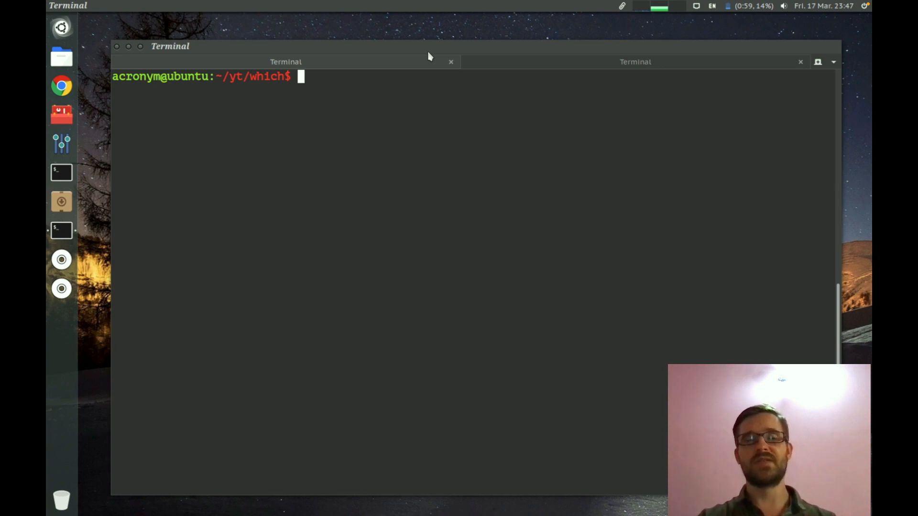
Read the man page for which, then suspend it with Ctrl+Z to return to the prompt
text(man)
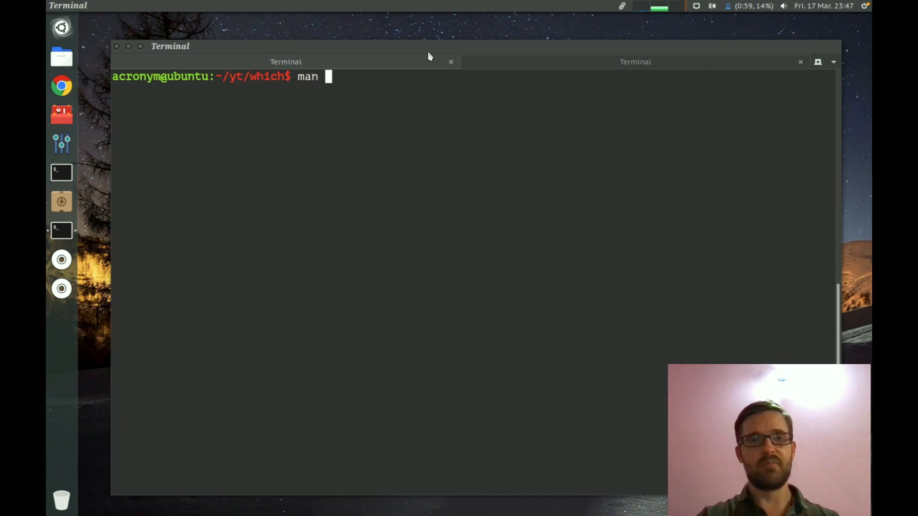
text(whi)
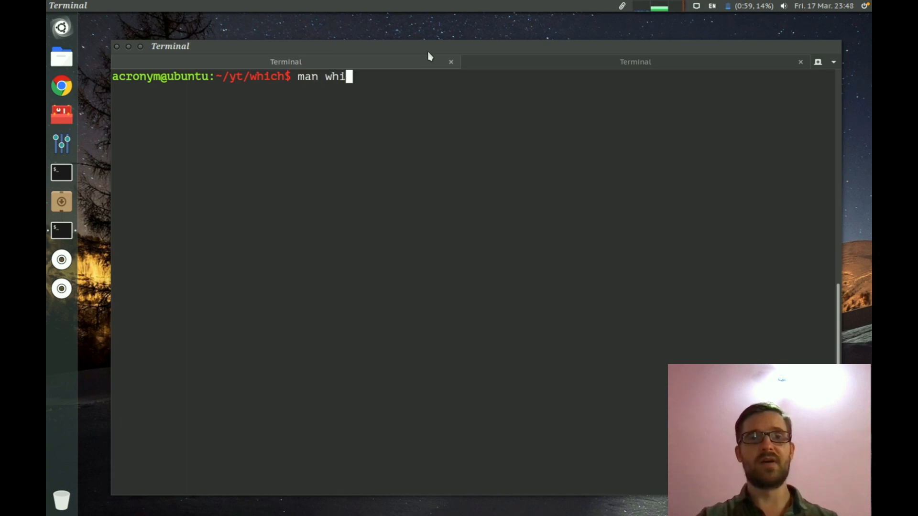
key(Return)
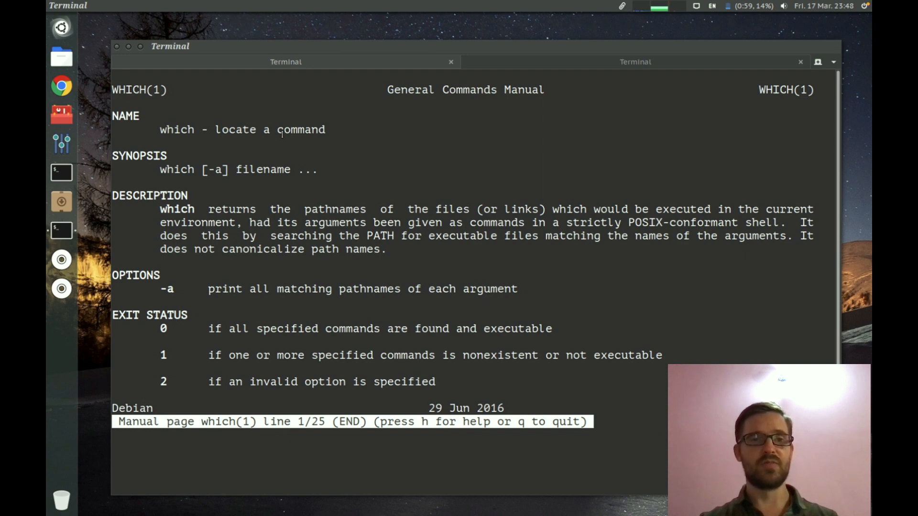
key(ctrl+z)
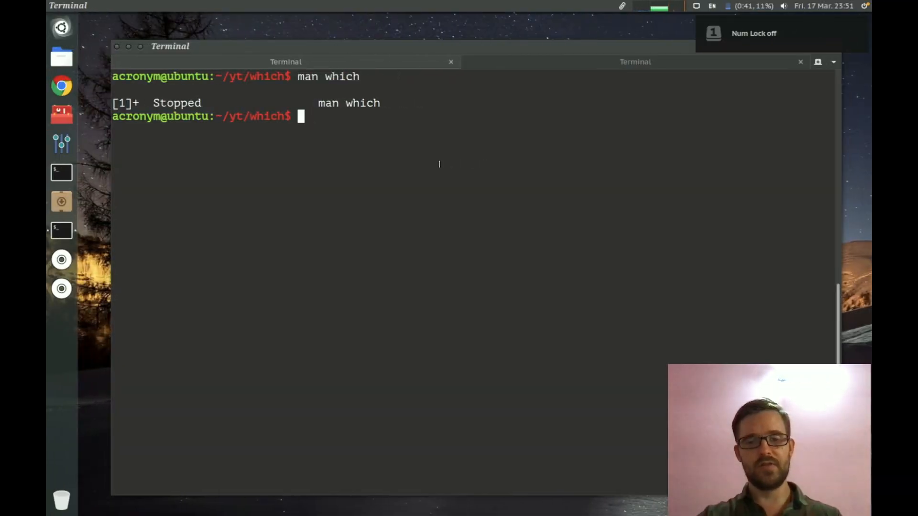
Run 'which python3' to locate it at /usr/bin/python3
text(which)
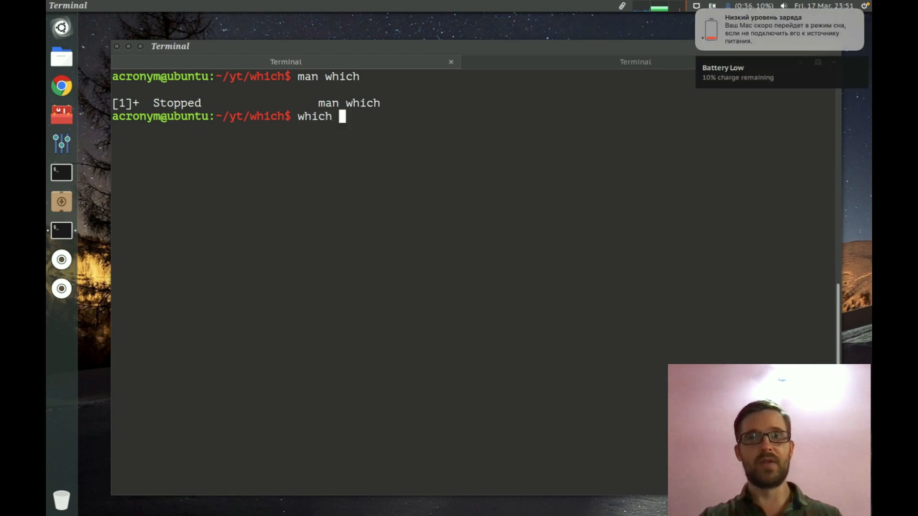
text(python)
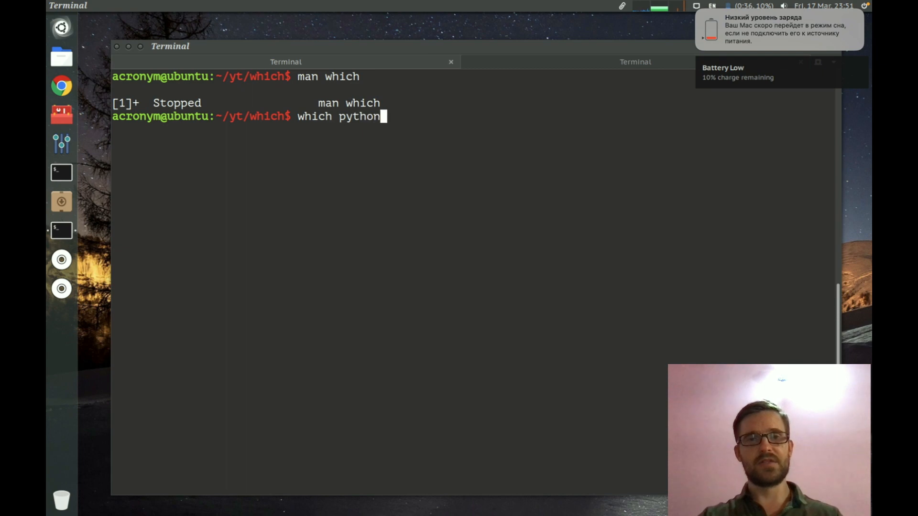
key(Return)
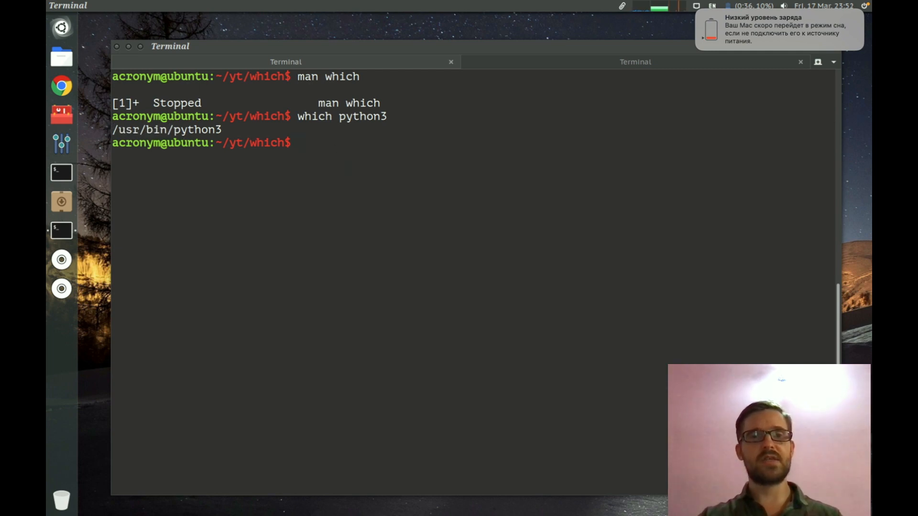
Run 'which ls' to locate it at /bin/ls
text(whi)
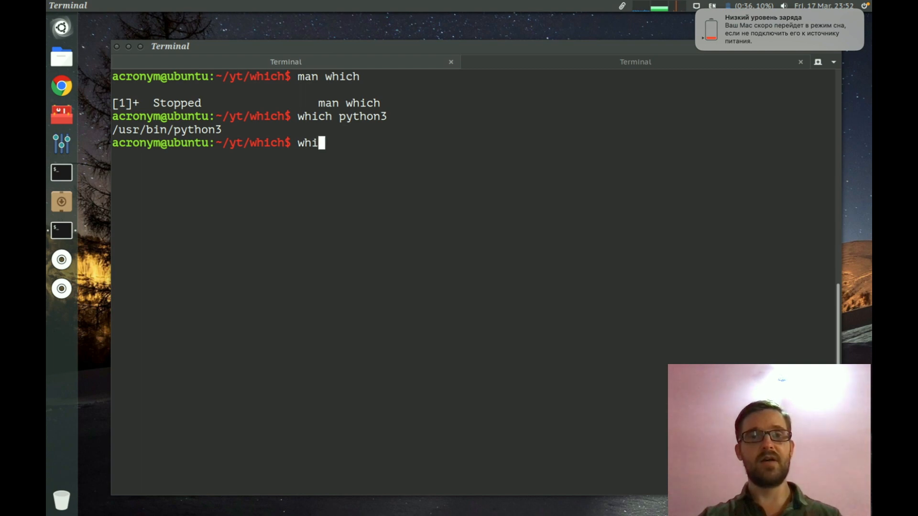
text(ch ls)
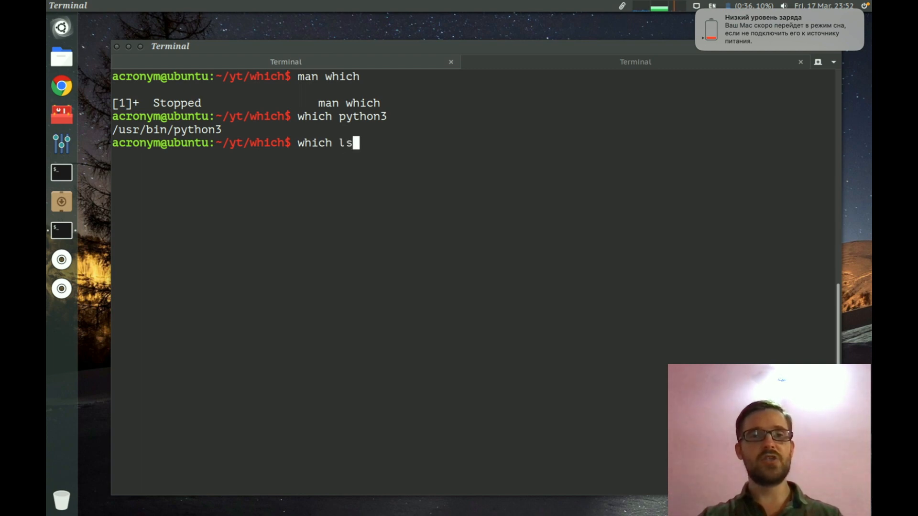
key(Return)
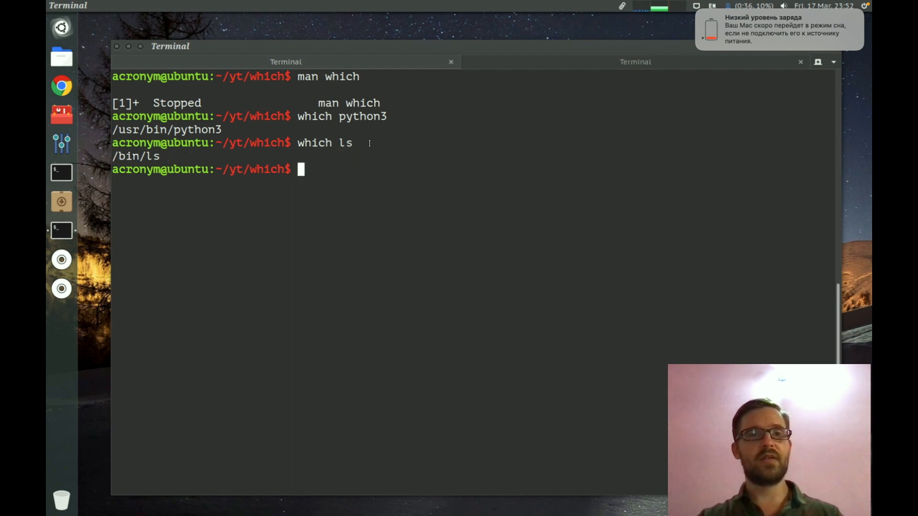
Run 'which ls python3' to list /bin/ls and /usr/bin/python3 together
text(which ls)
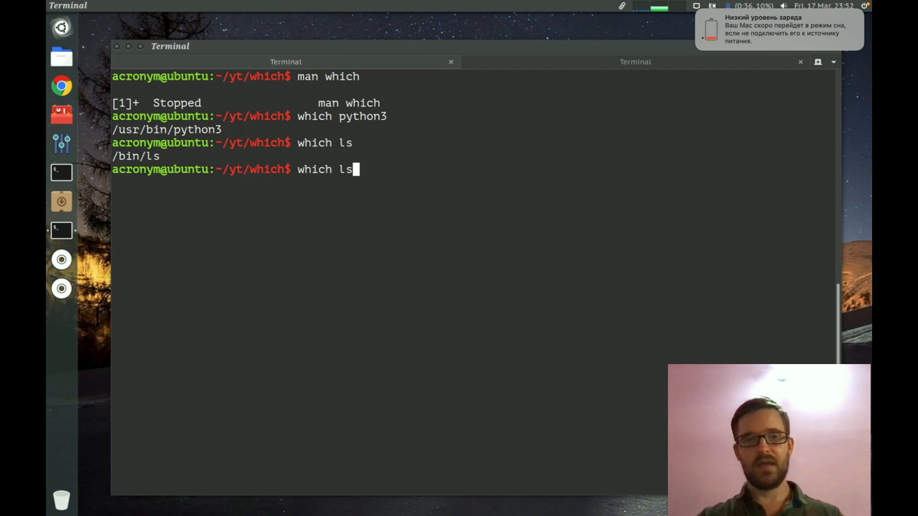
text(py)
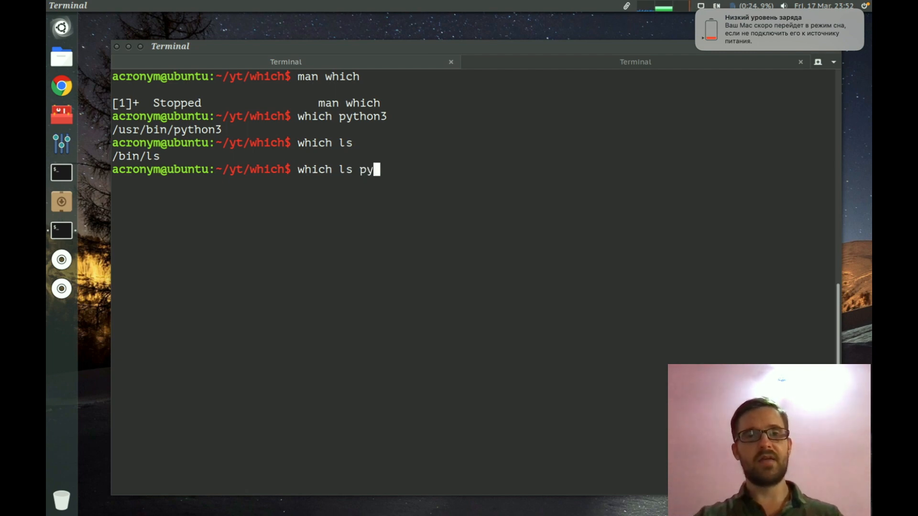
text(thon)
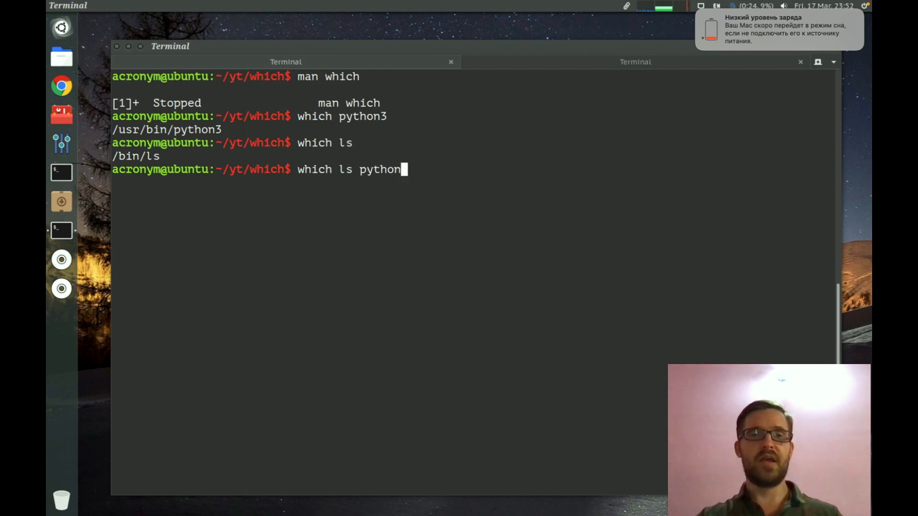
text(3)
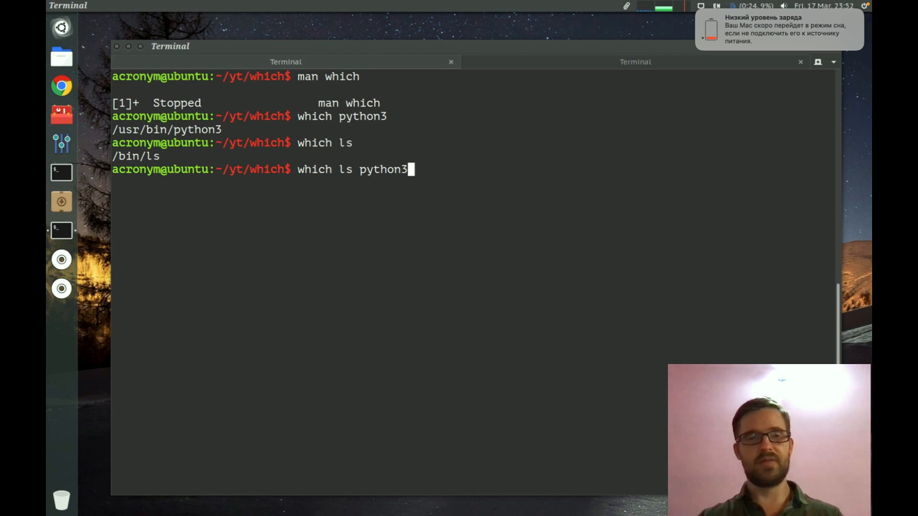
key(Return)
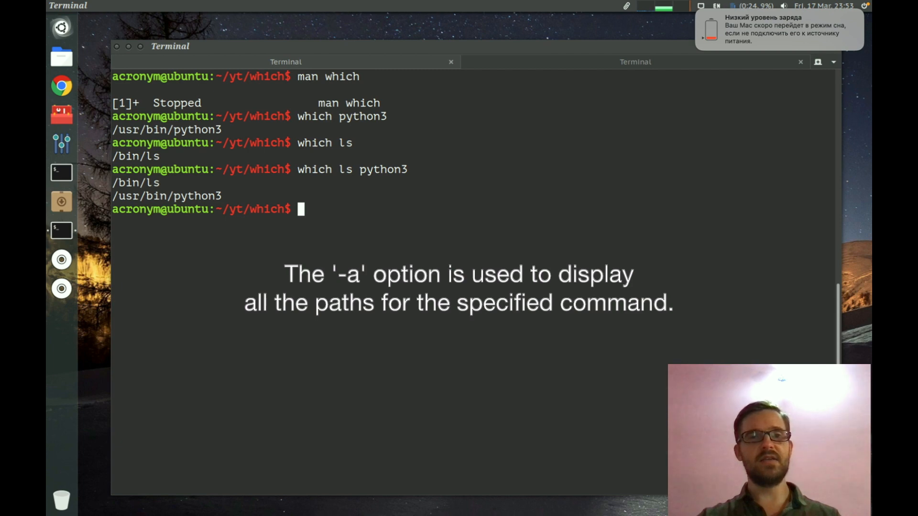
Run 'which -a python3' listing only /usr/bin/python3, then select that path in the output
text(which -a)
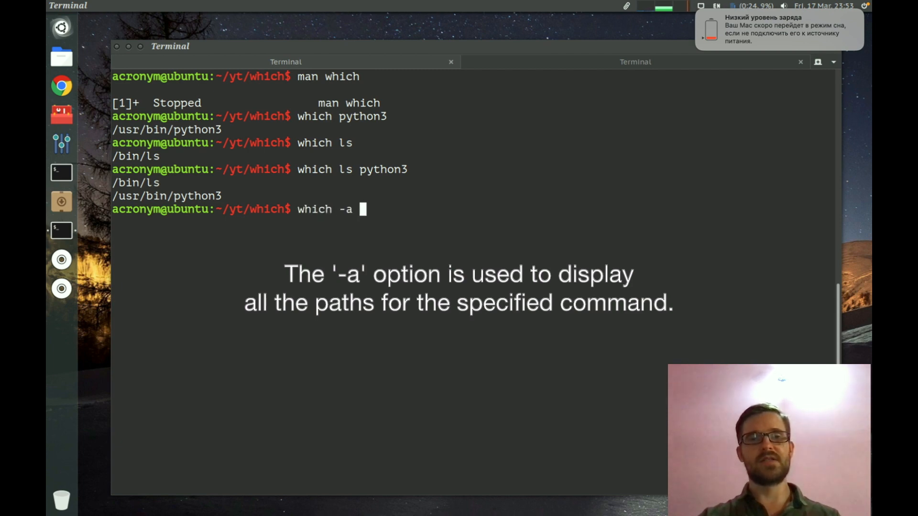
text(pytho)
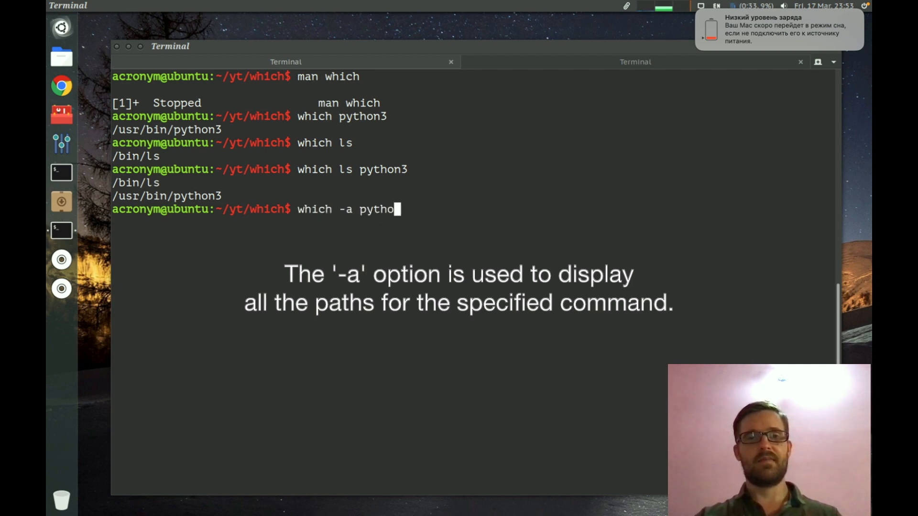
text(n3)
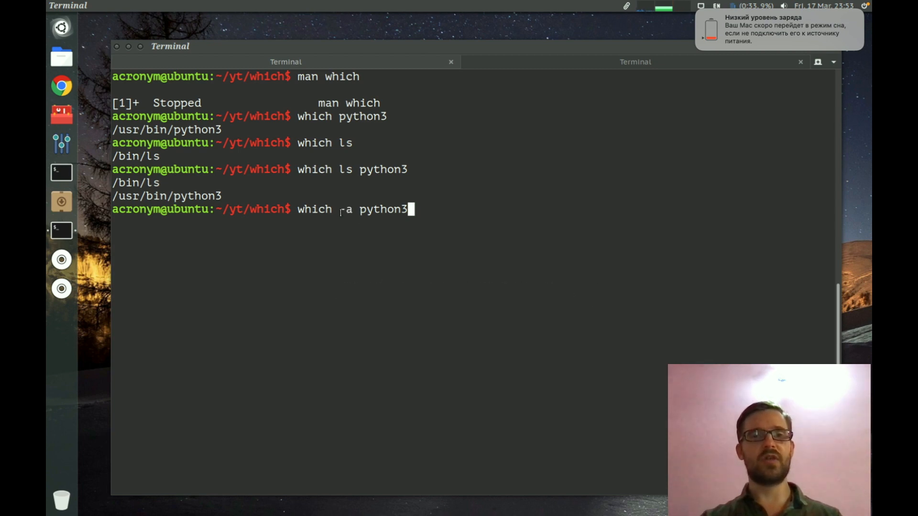
key(Return)
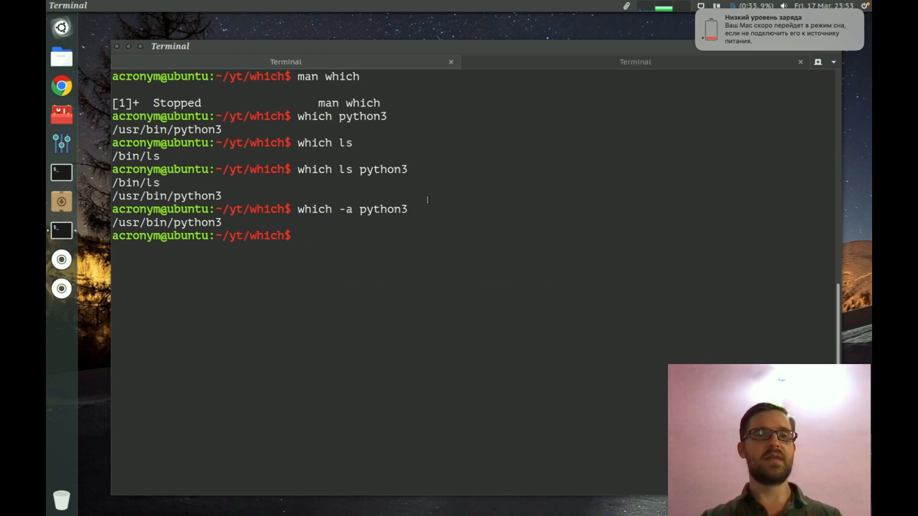
double_click(167, 223)
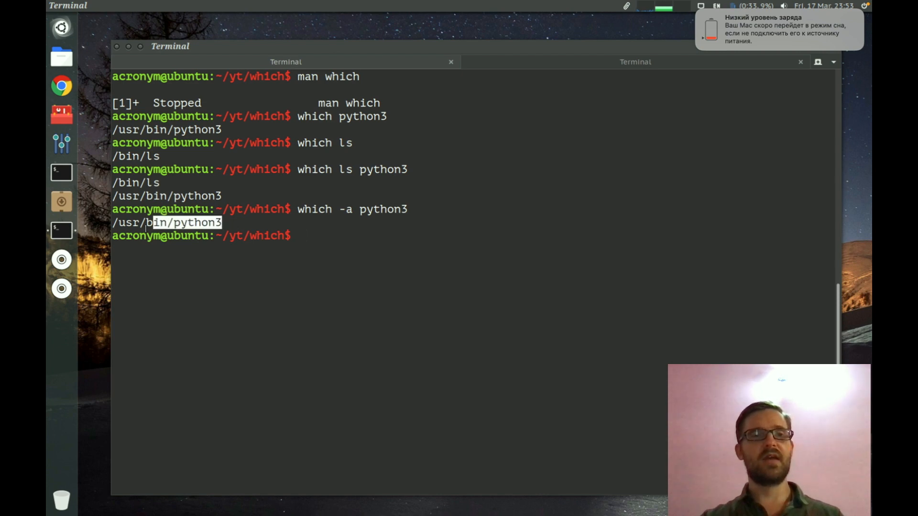